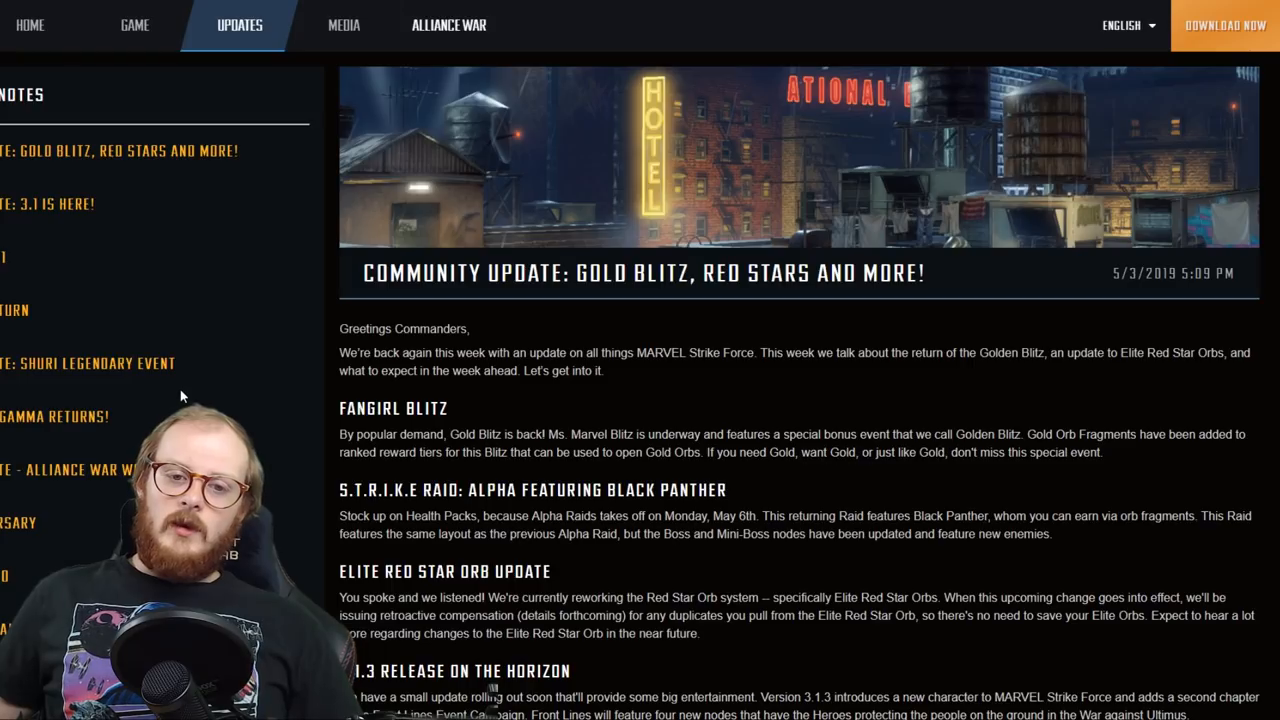
Scroll the Gold Blitz, Red Stars update past the 3.1.3 release notes to The Week Ahead and Relic Hunt.
scroll("down", 3)
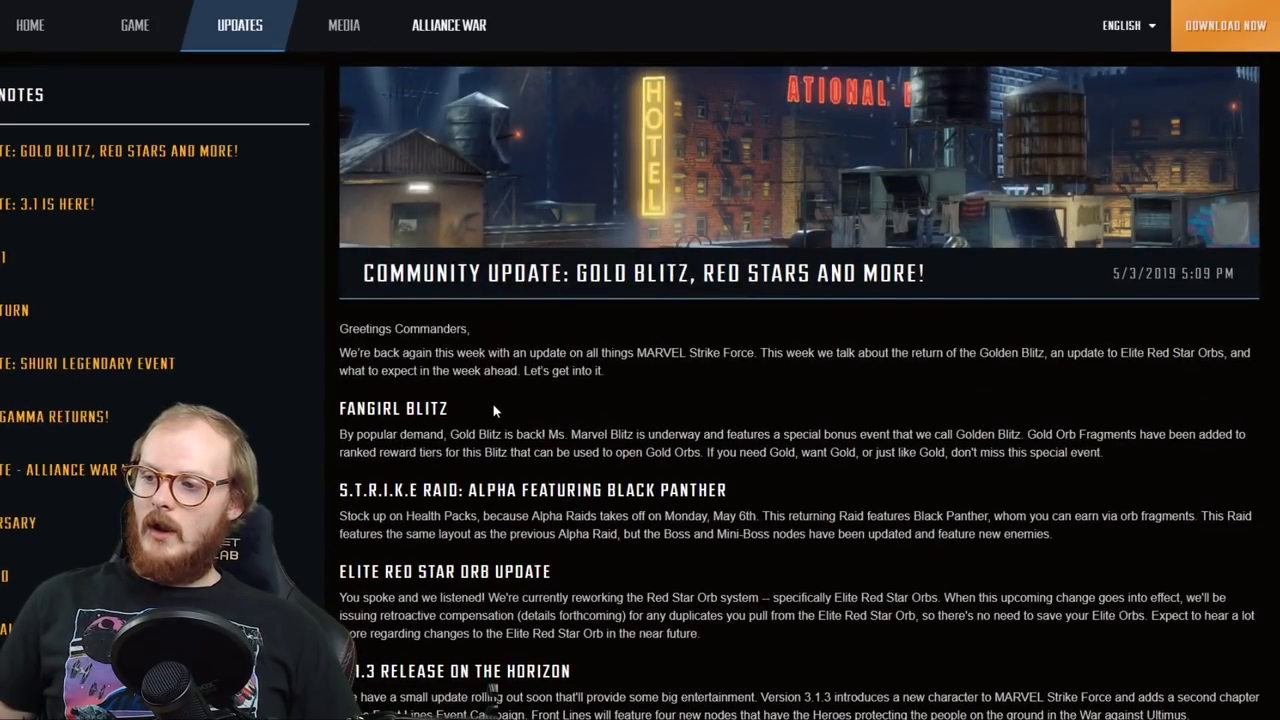
scroll("down", 3)
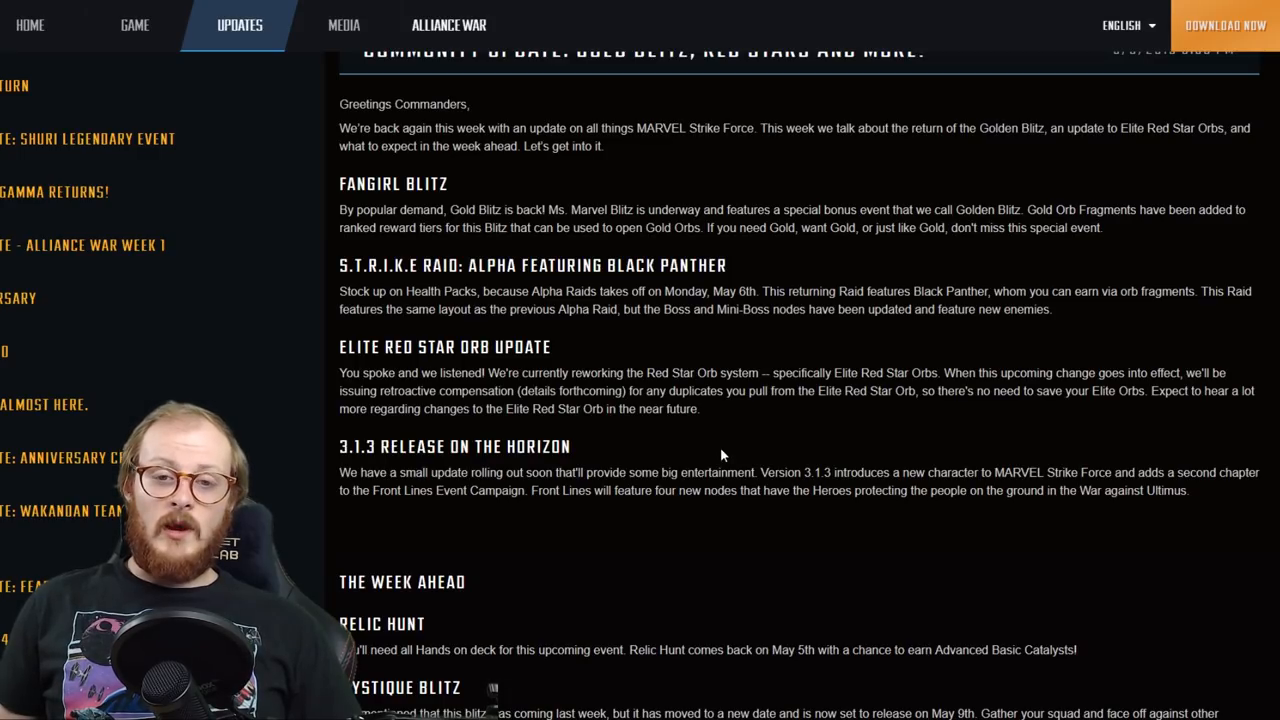
mouse_move(748, 458)
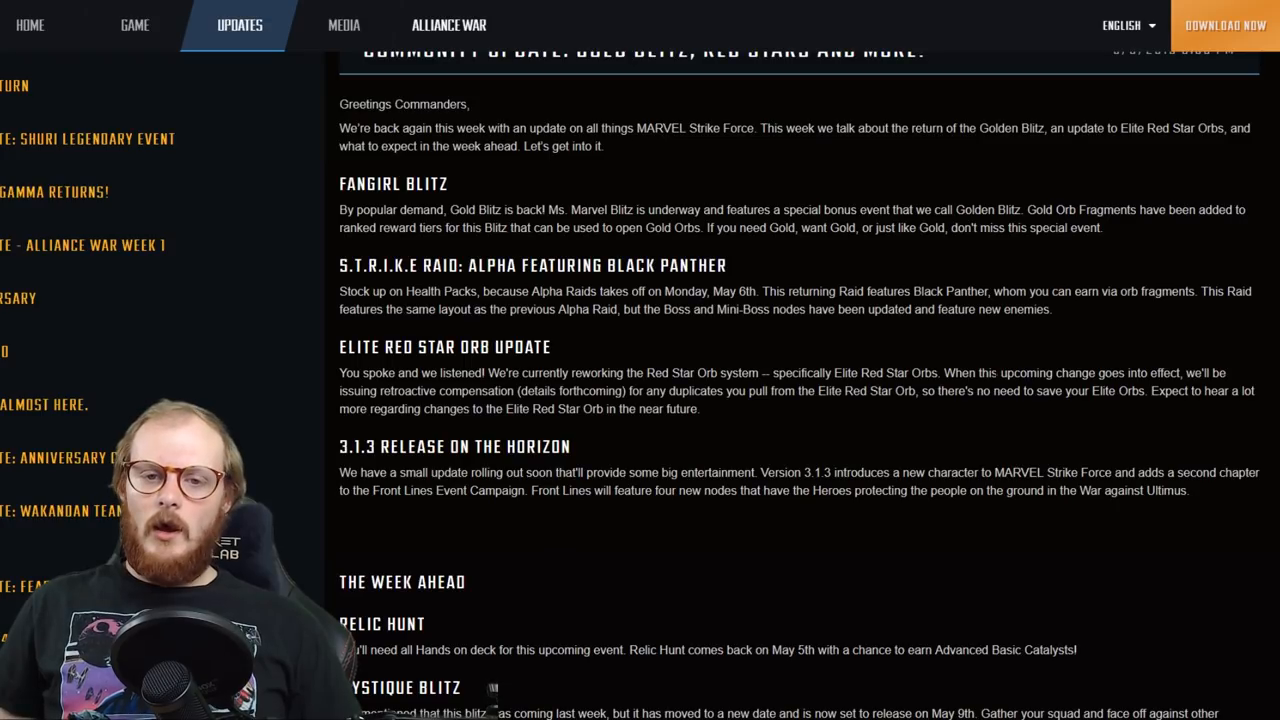
mouse_move(110, 310)
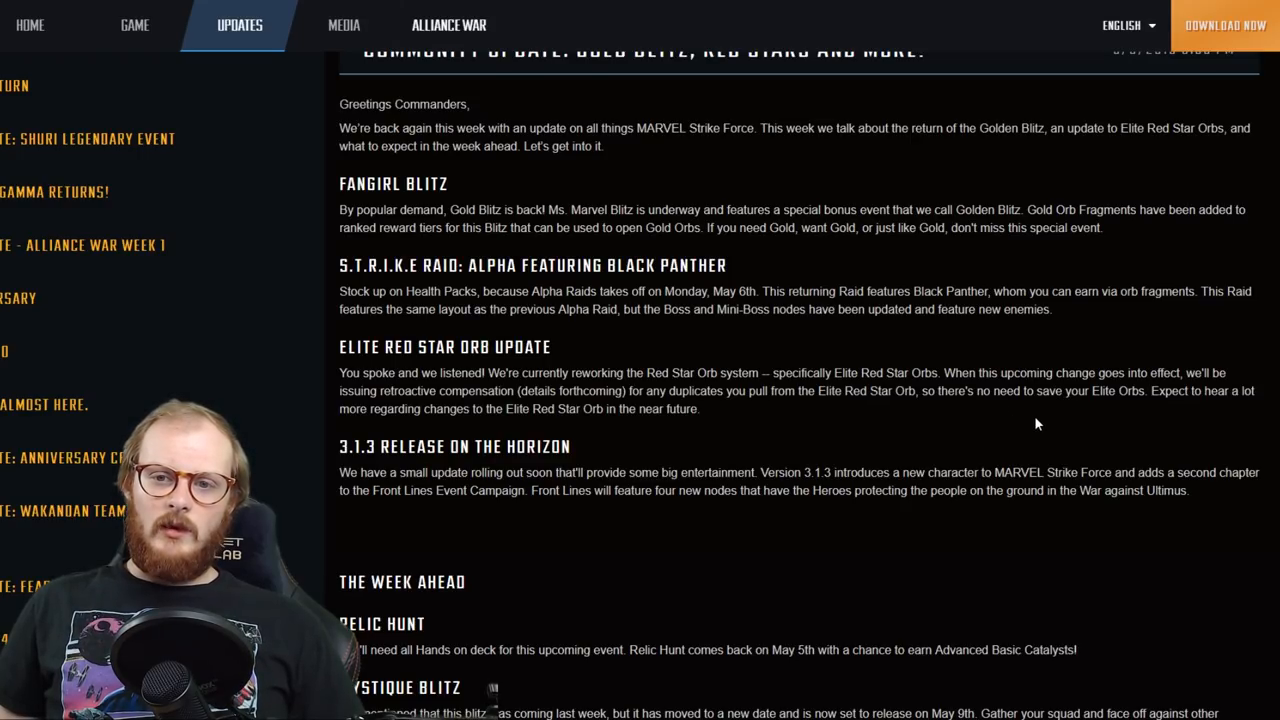
mouse_move(703, 410)
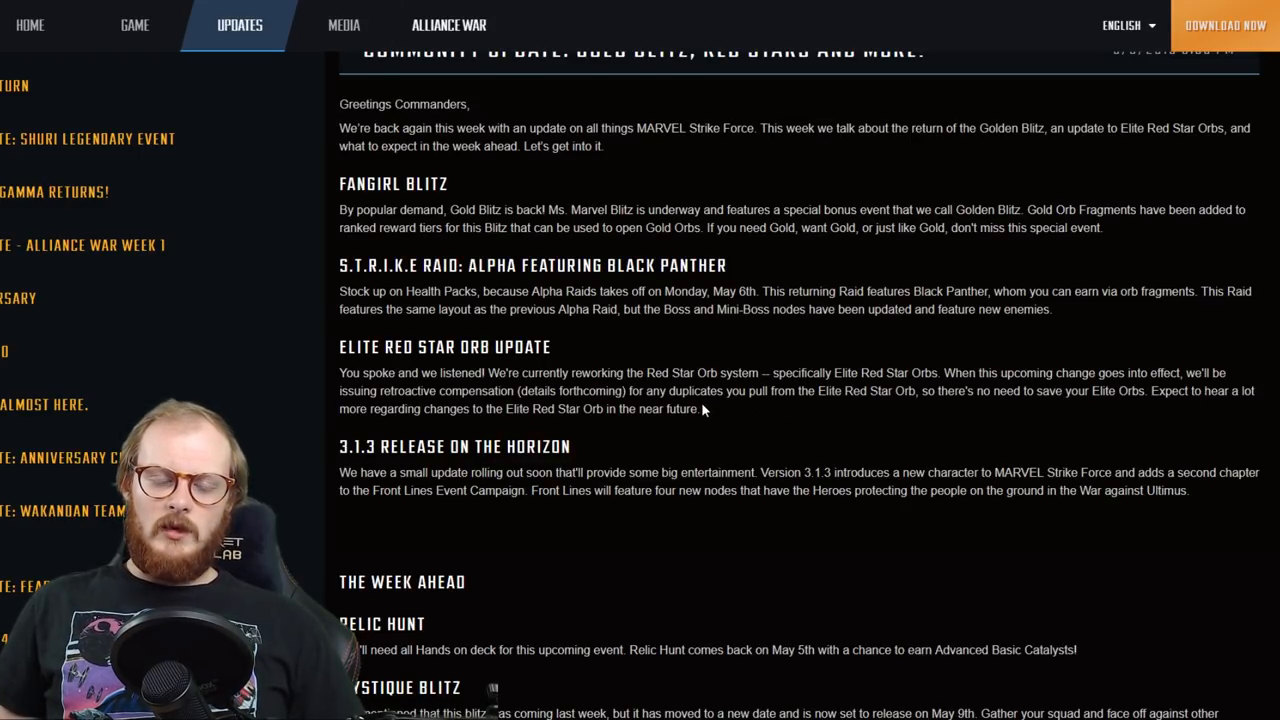
mouse_move(714, 414)
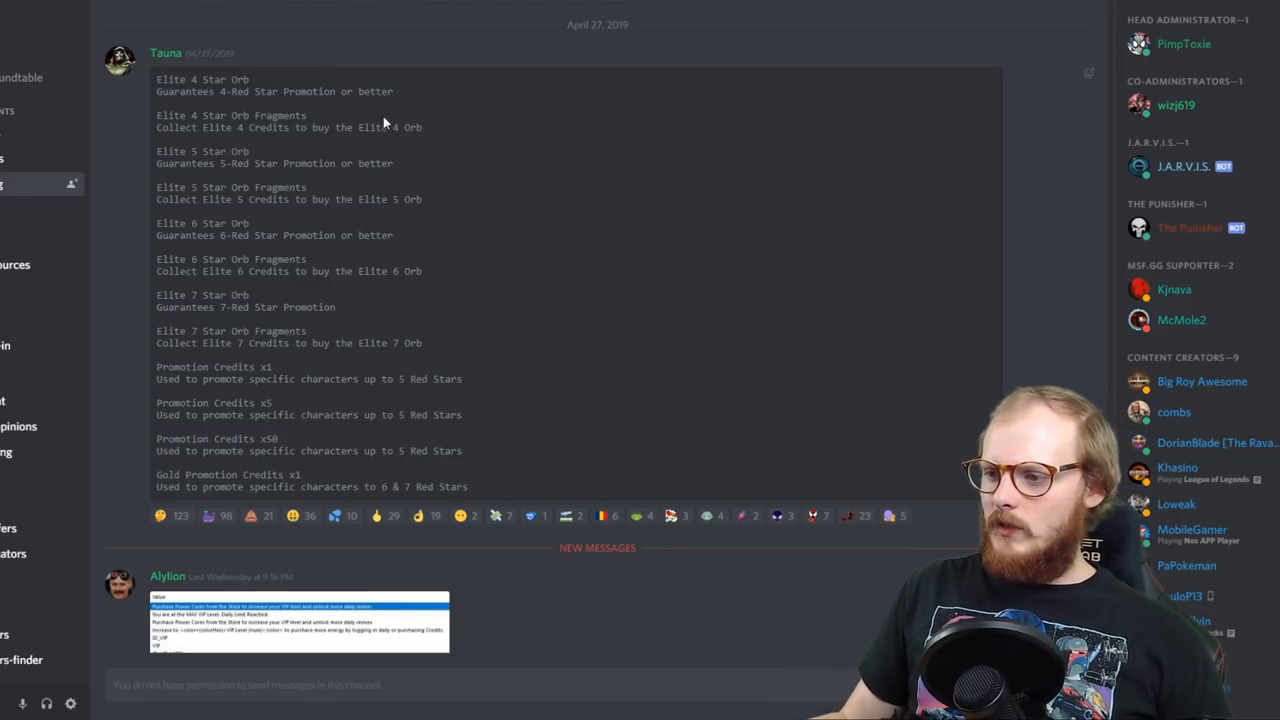
mouse_move(580, 213)
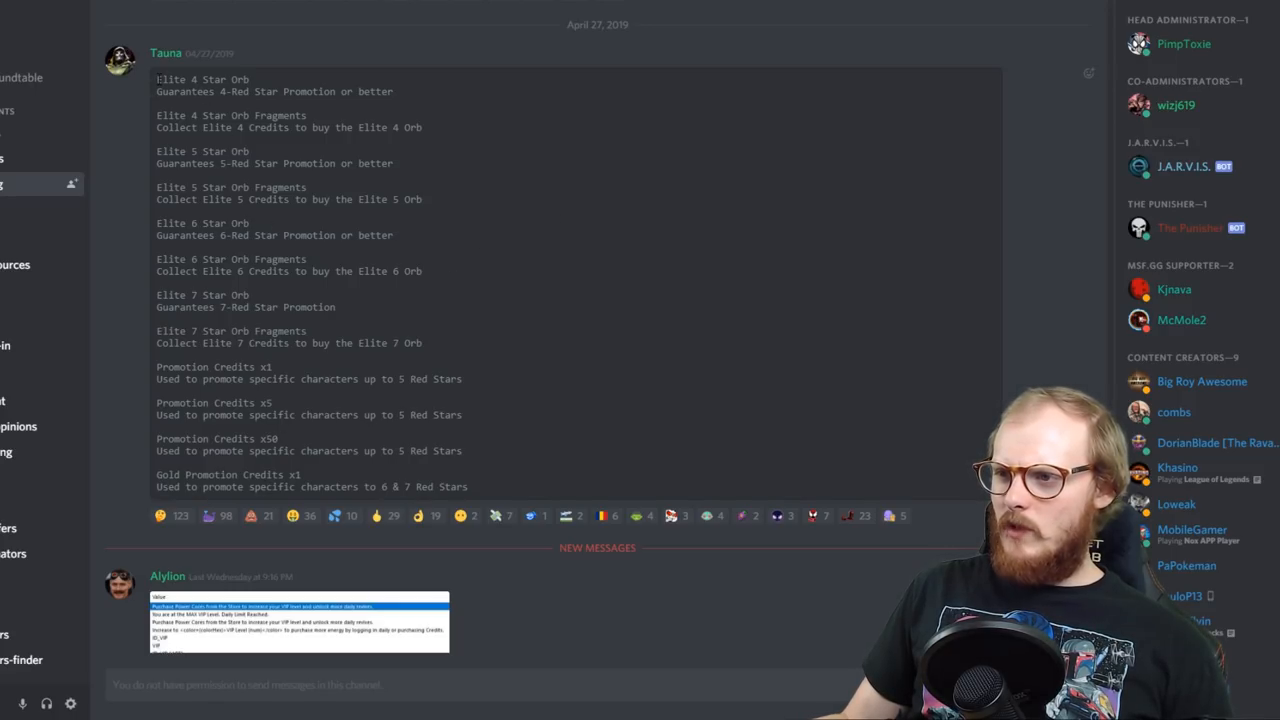
left_click_drag(157, 79, 467, 487)
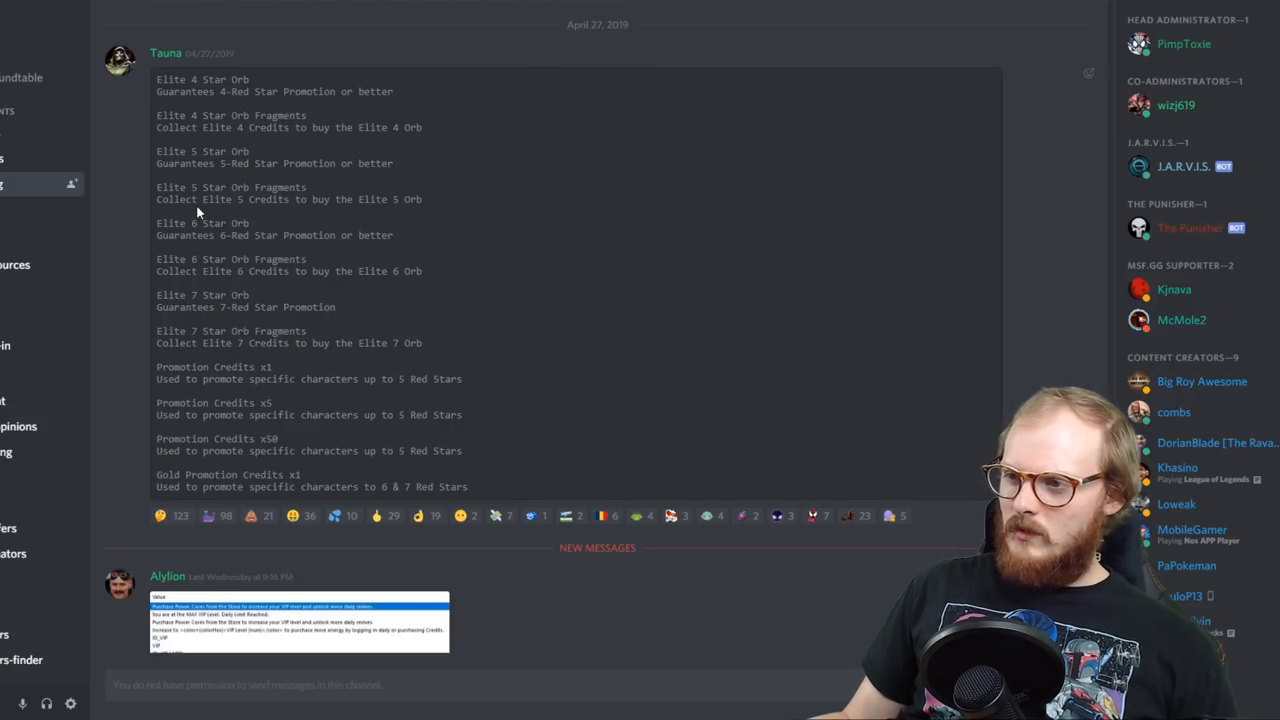
mouse_move(660, 378)
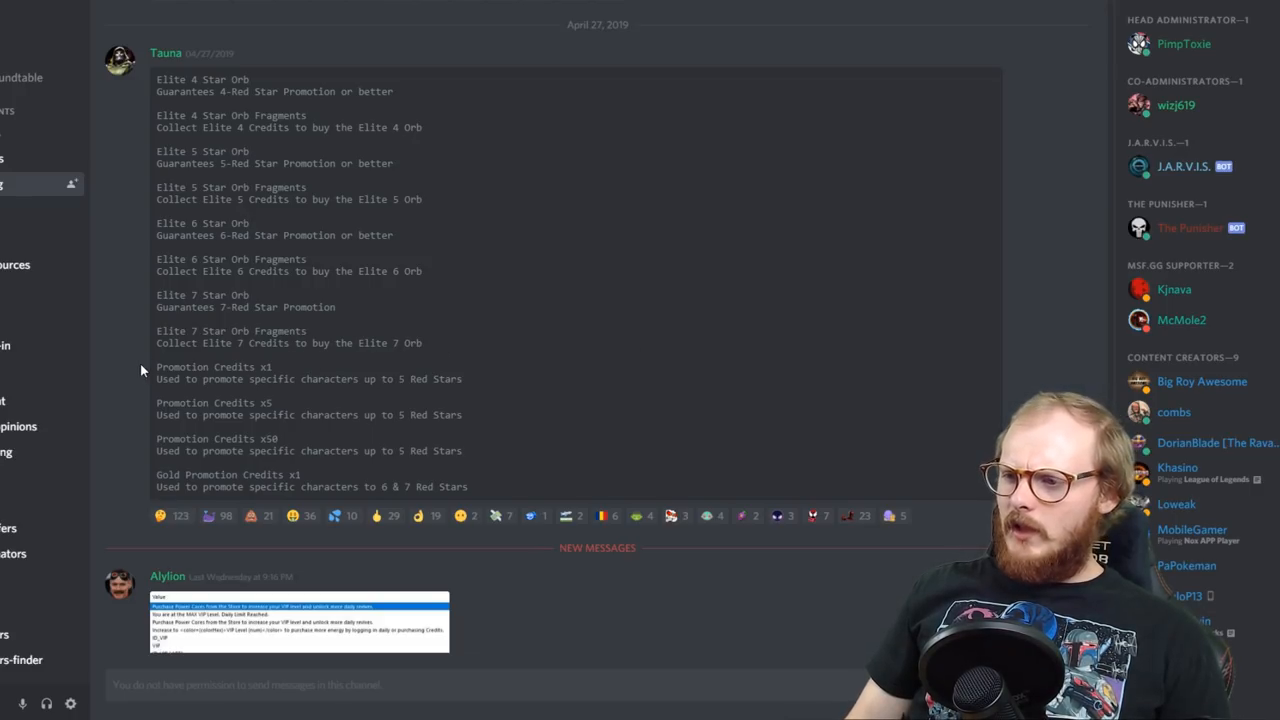
left_click_drag(156, 366, 440, 418)
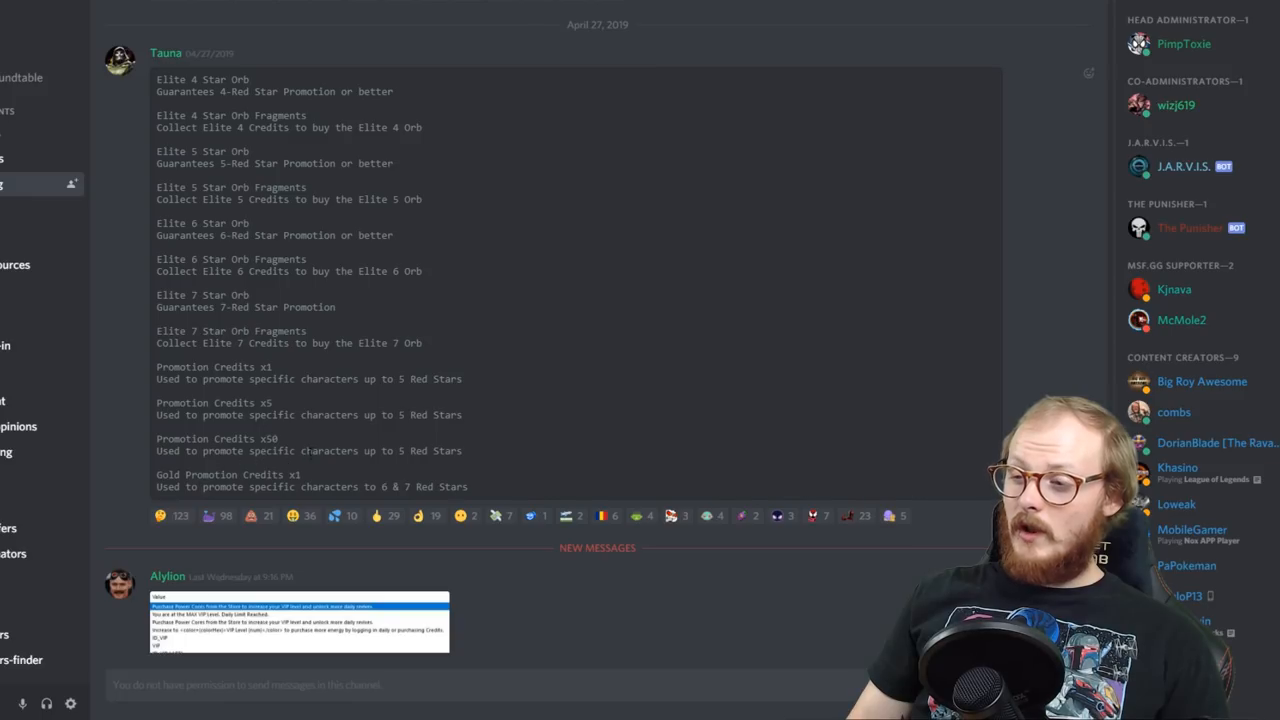
mouse_move(511, 372)
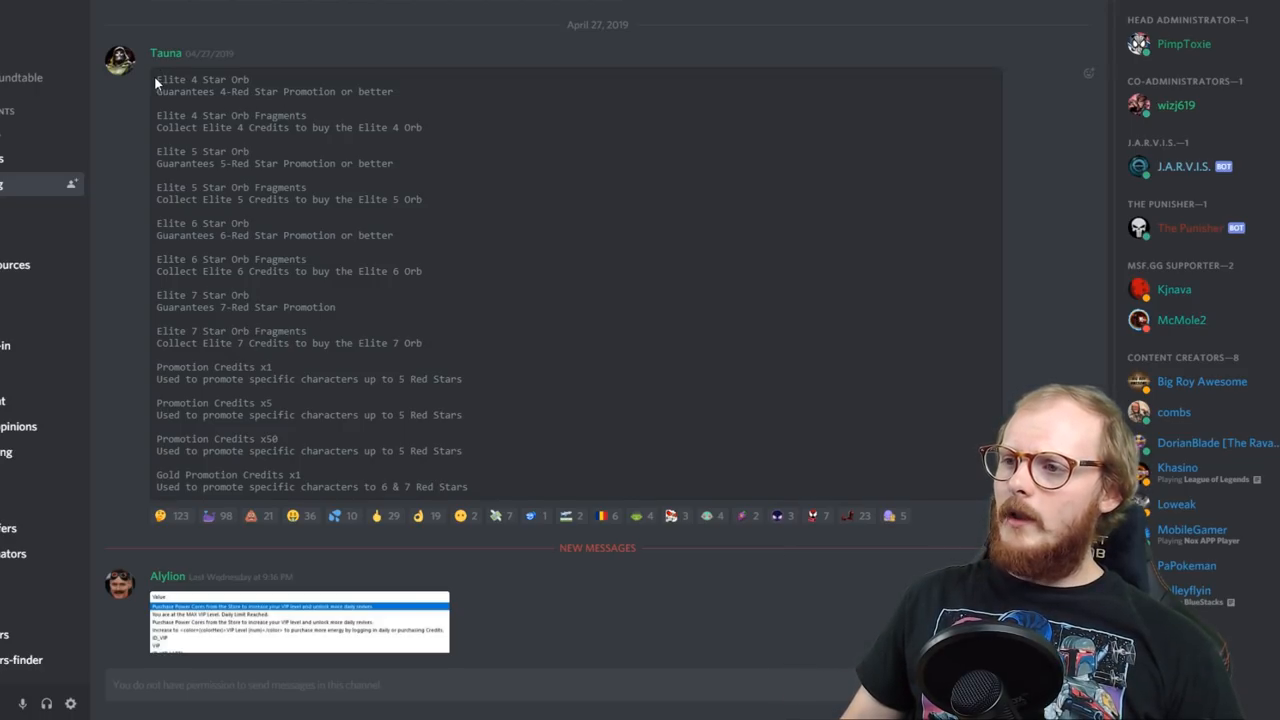
left_click_drag(157, 79, 468, 487)
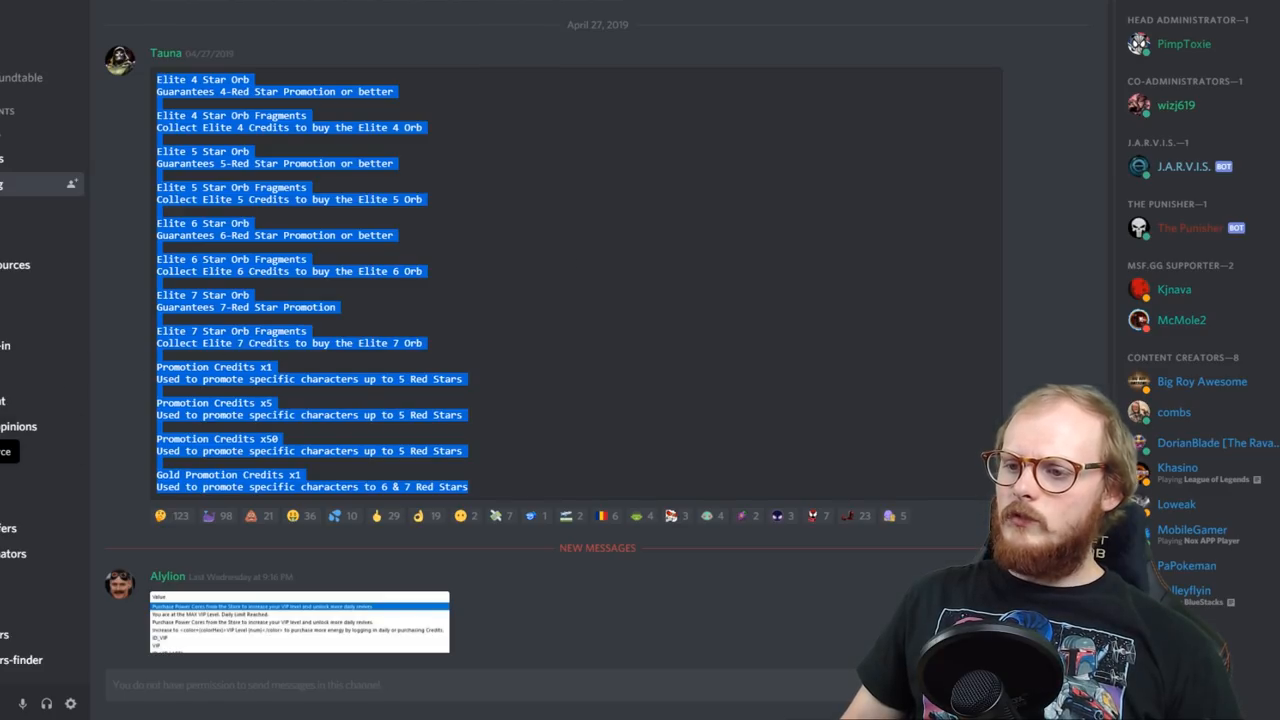
left_click(684, 269)
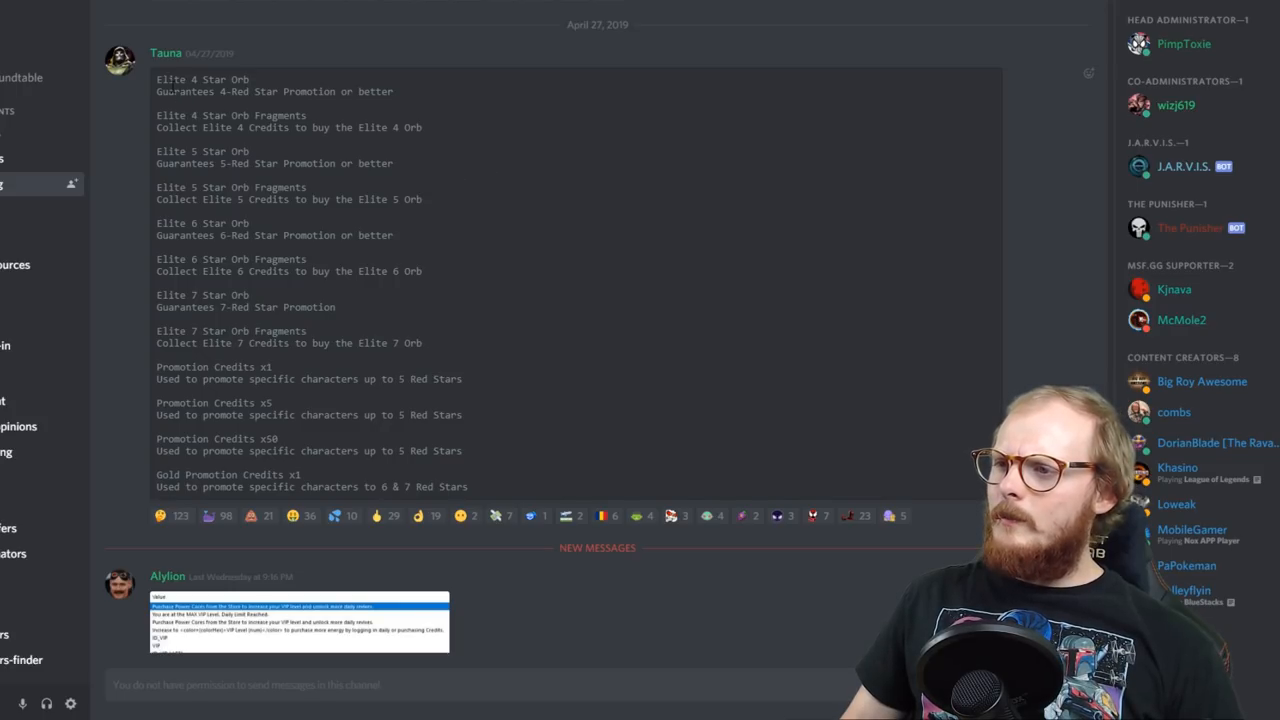
mouse_move(643, 468)
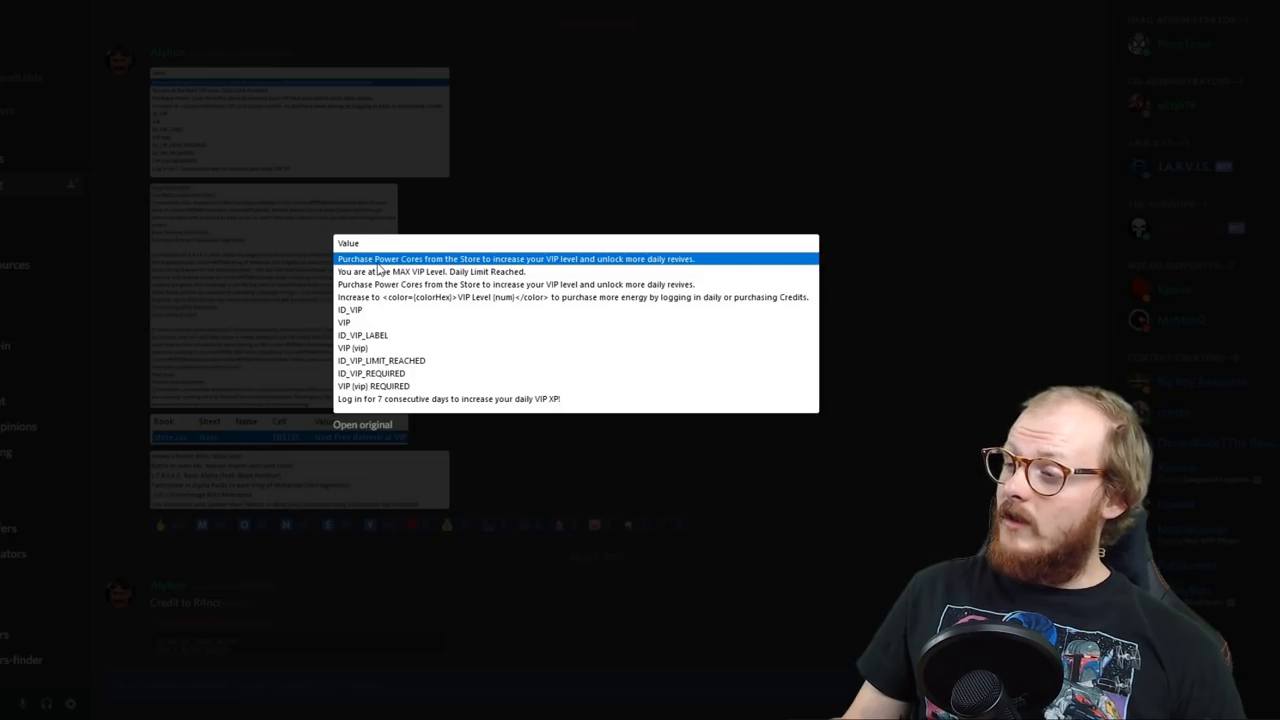
mouse_move(647, 344)
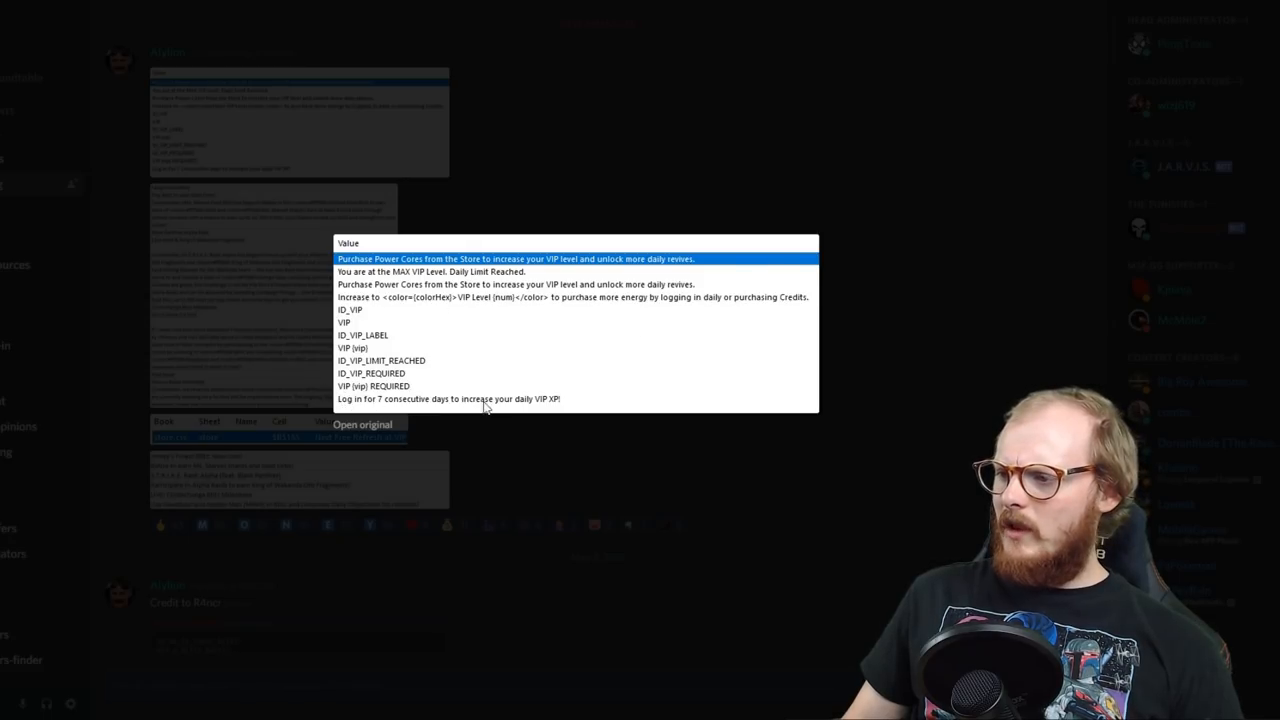
mouse_move(567, 401)
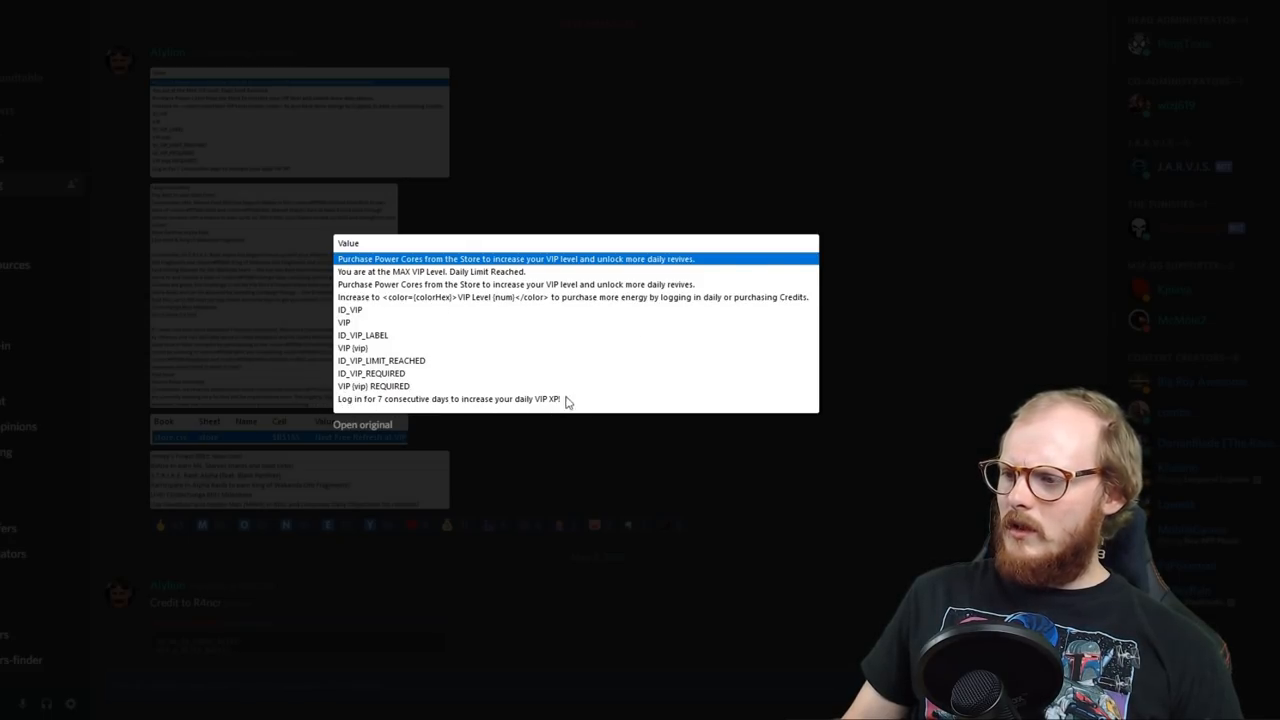
mouse_move(388, 266)
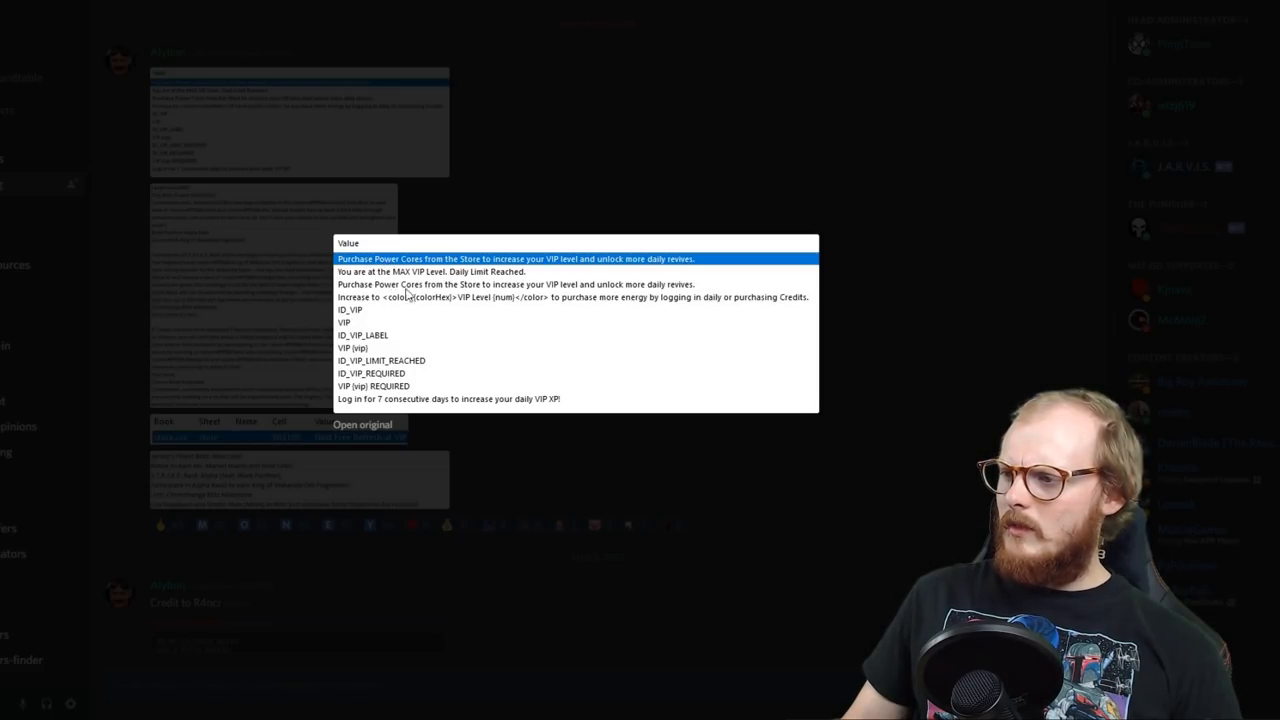
mouse_move(665, 298)
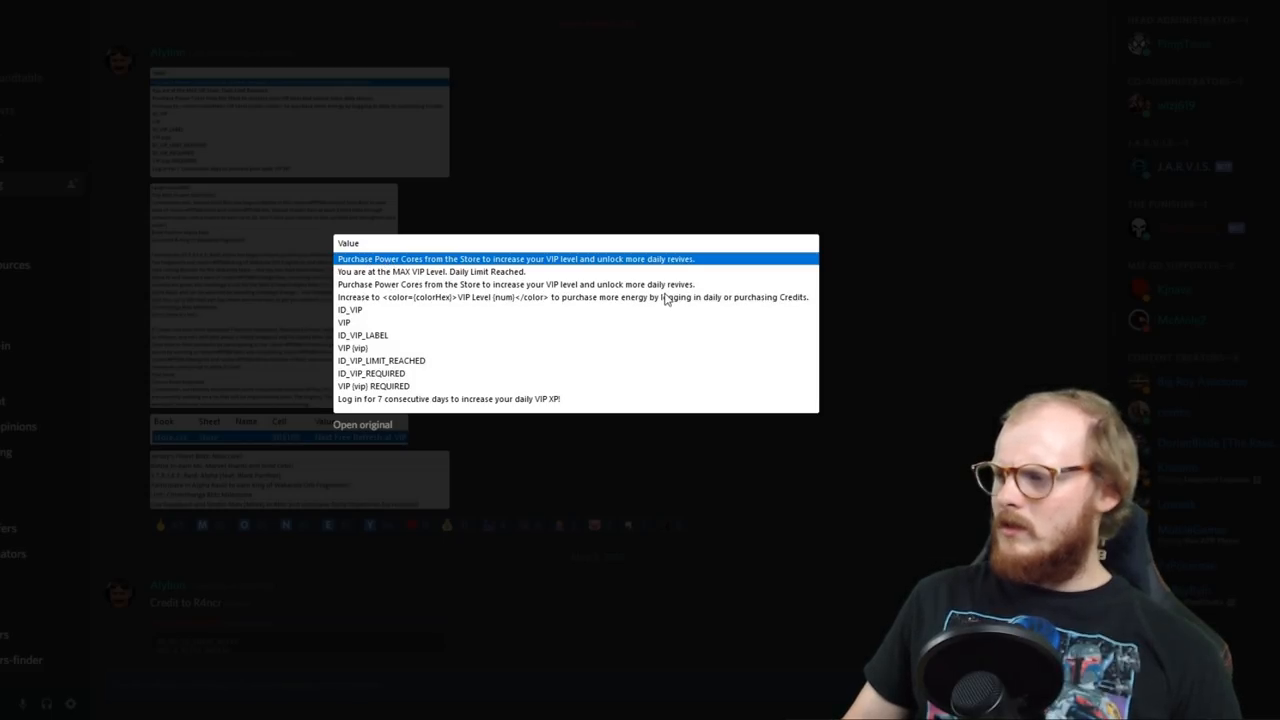
mouse_move(753, 340)
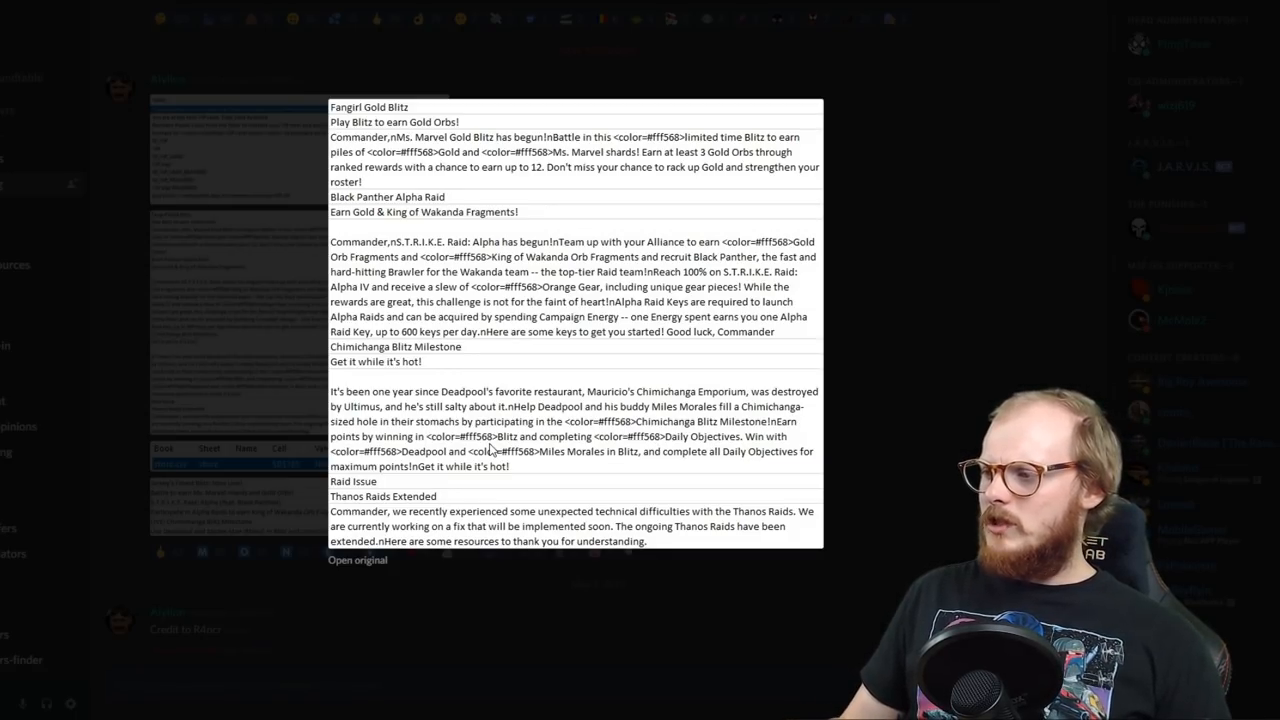
mouse_move(685, 425)
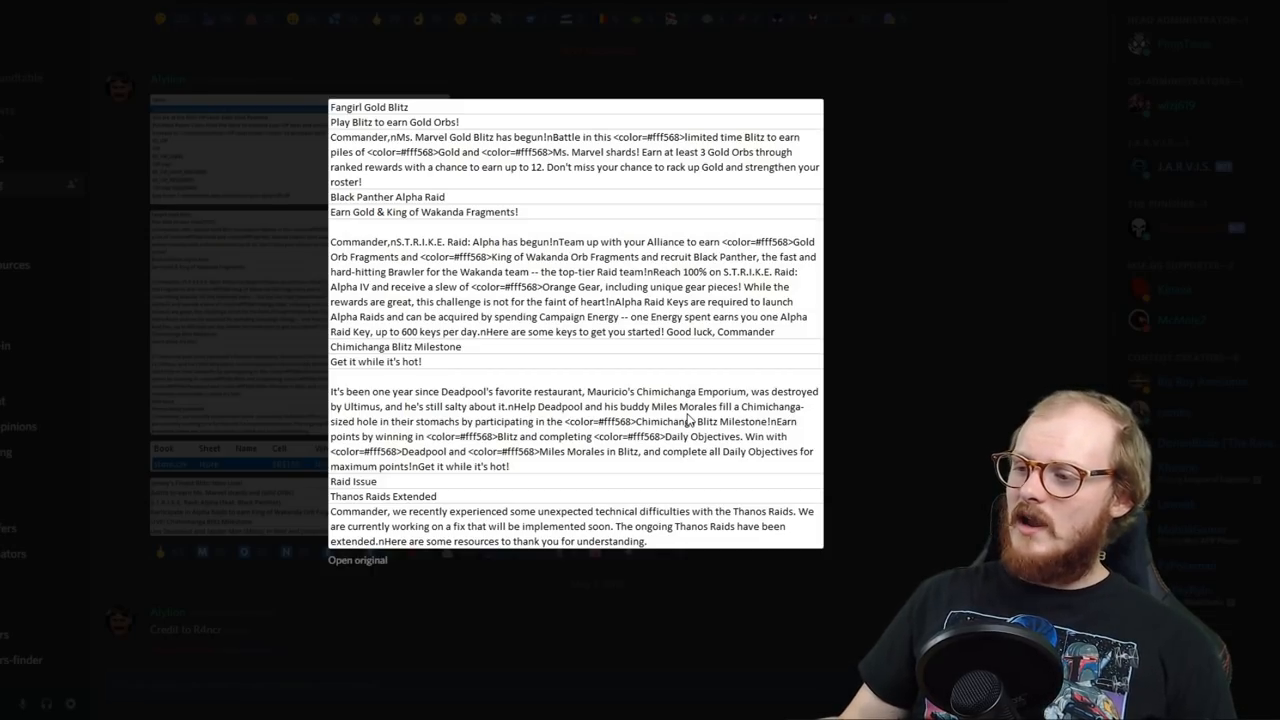
mouse_move(528, 471)
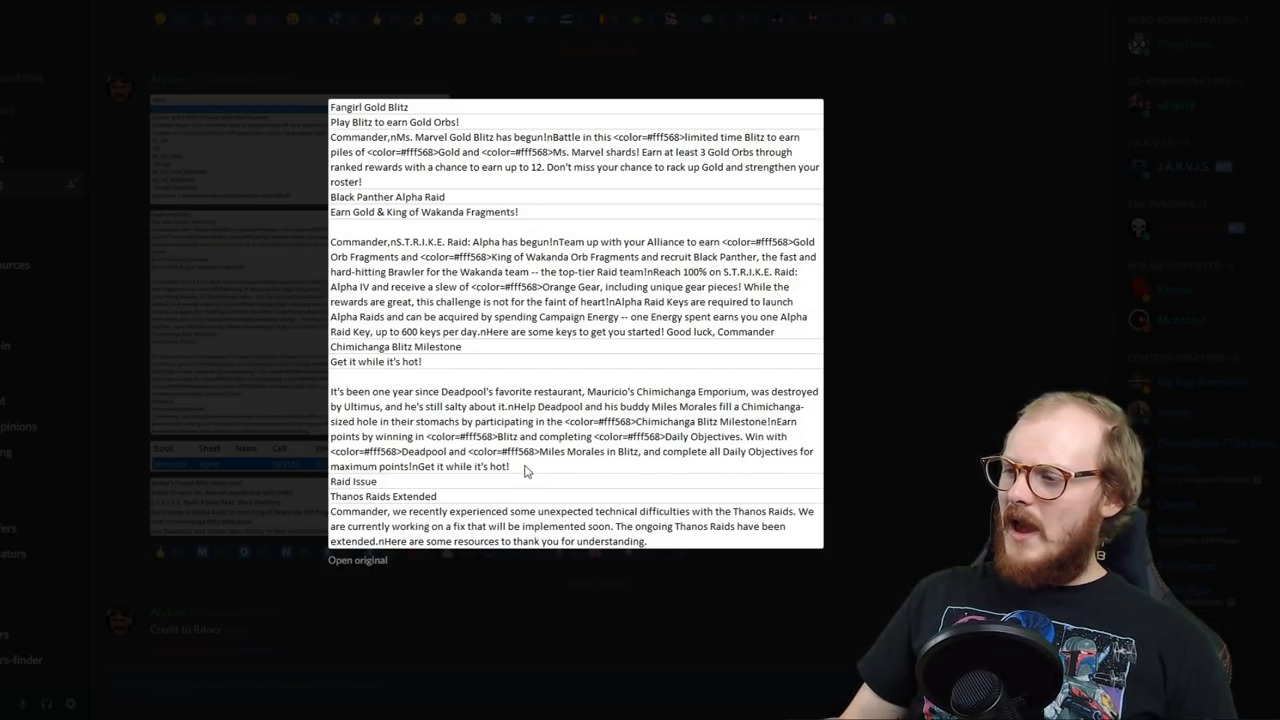